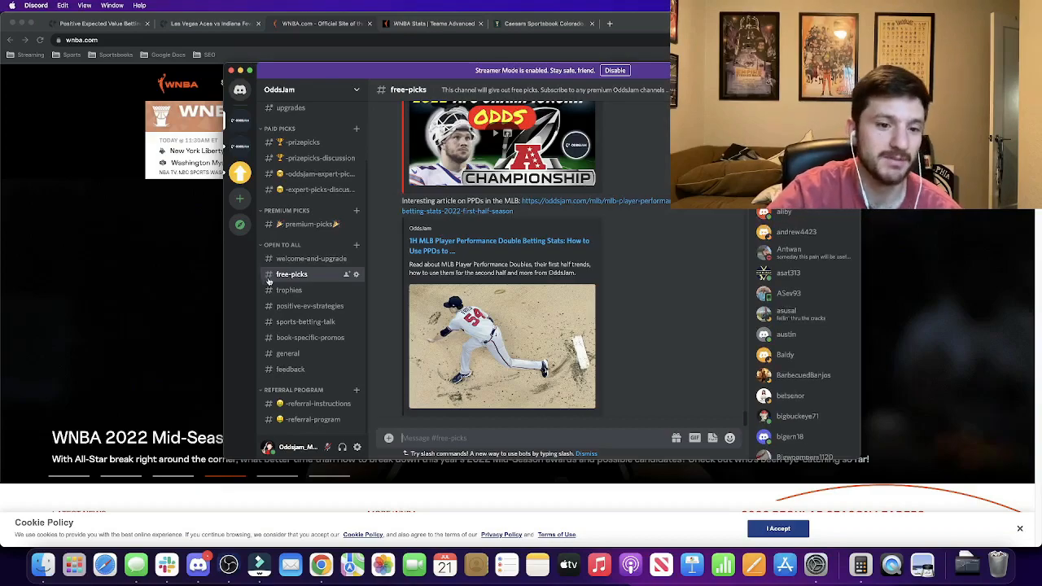
# Step: Switch from the Discord free-picks channel to the Profit Tracking spreadsheet in Chrome
pyautogui.click(289, 290)
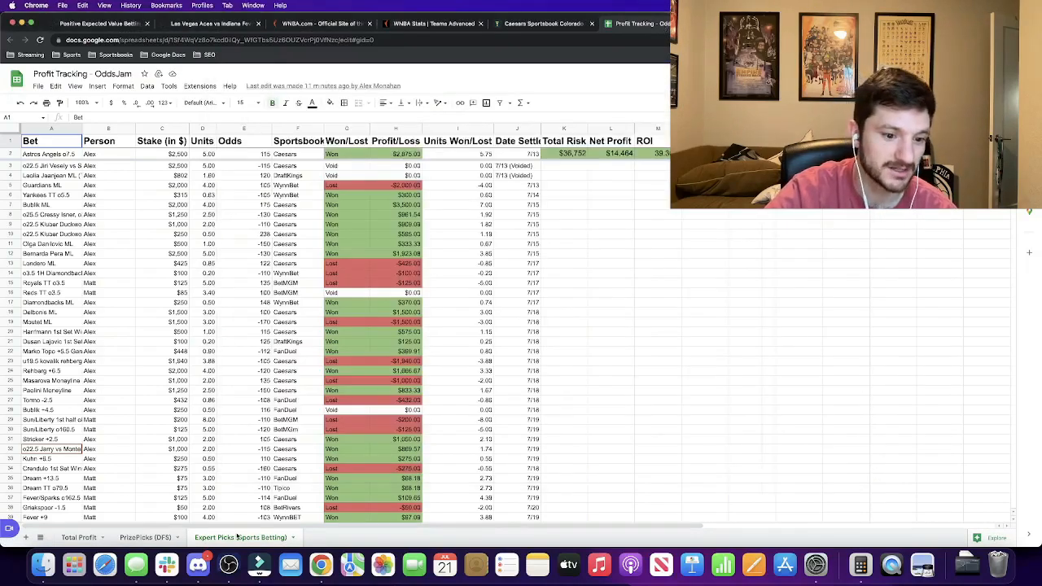
# Step: Review the Total Profit ($15,447) and Expert Picks sheets, then return to OddsJam
pyautogui.click(79, 537)
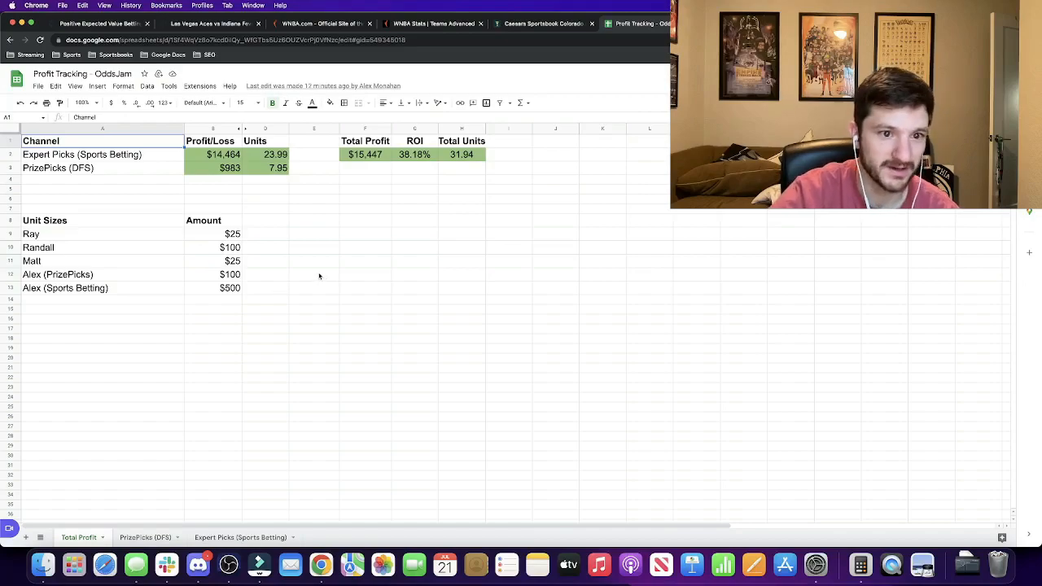
pyautogui.click(240, 537)
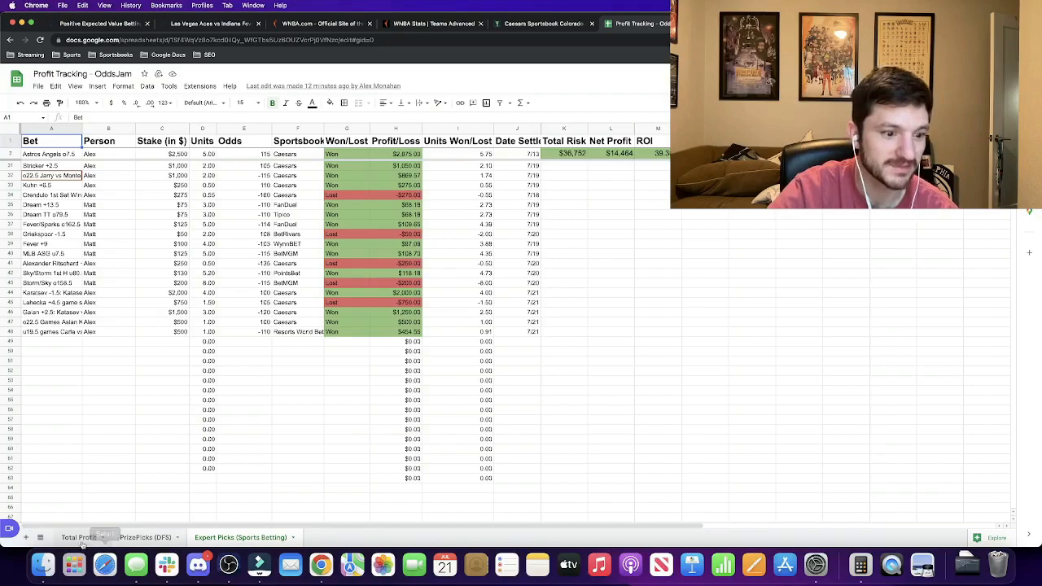
pyautogui.click(78, 536)
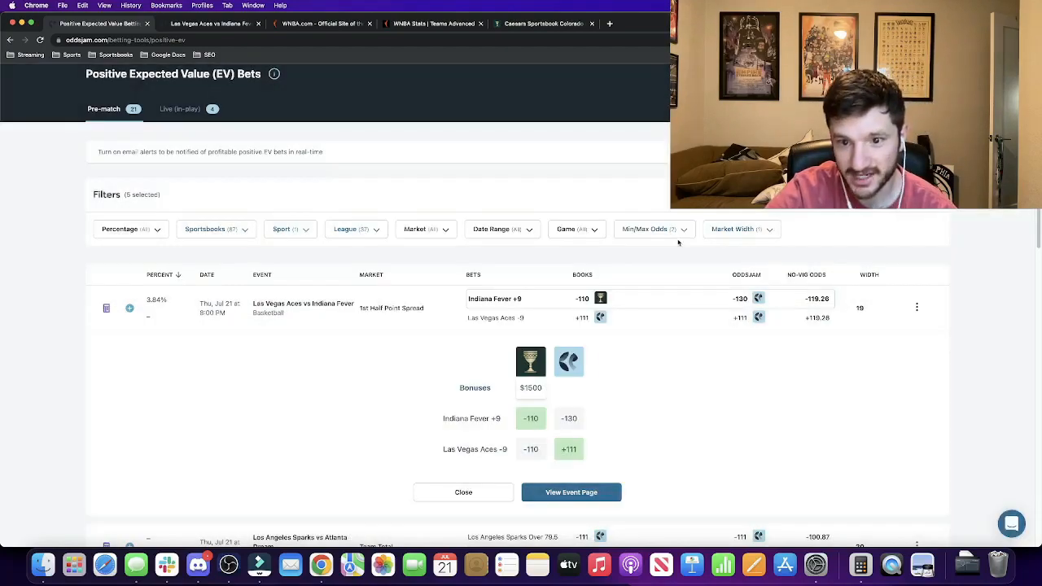
# Step: Place the $100 Fever +9 bet at -110 on Caesars, then return to OddsJam's EV list
pyautogui.click(570, 492)
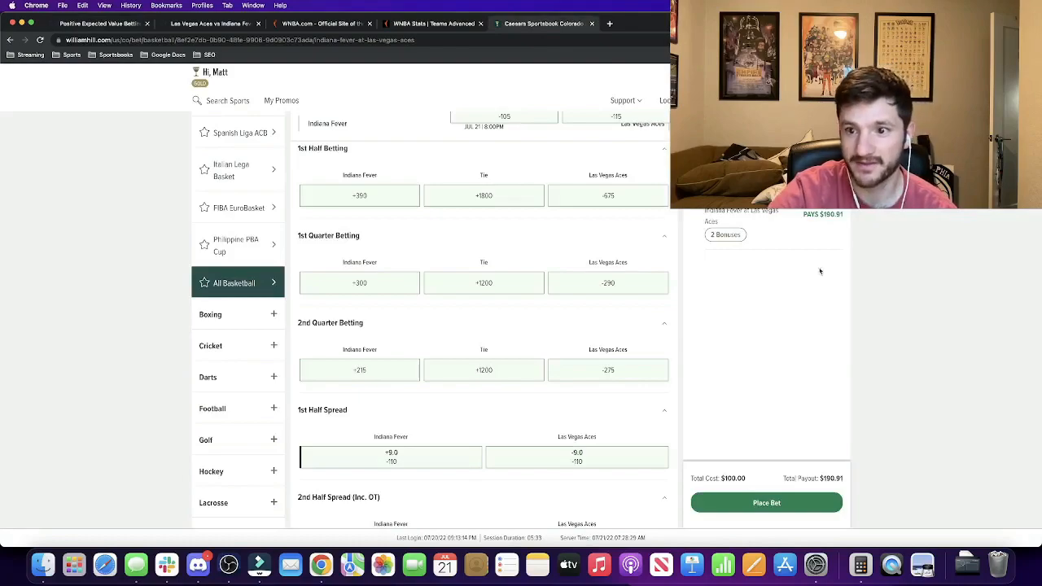
pyautogui.click(765, 502)
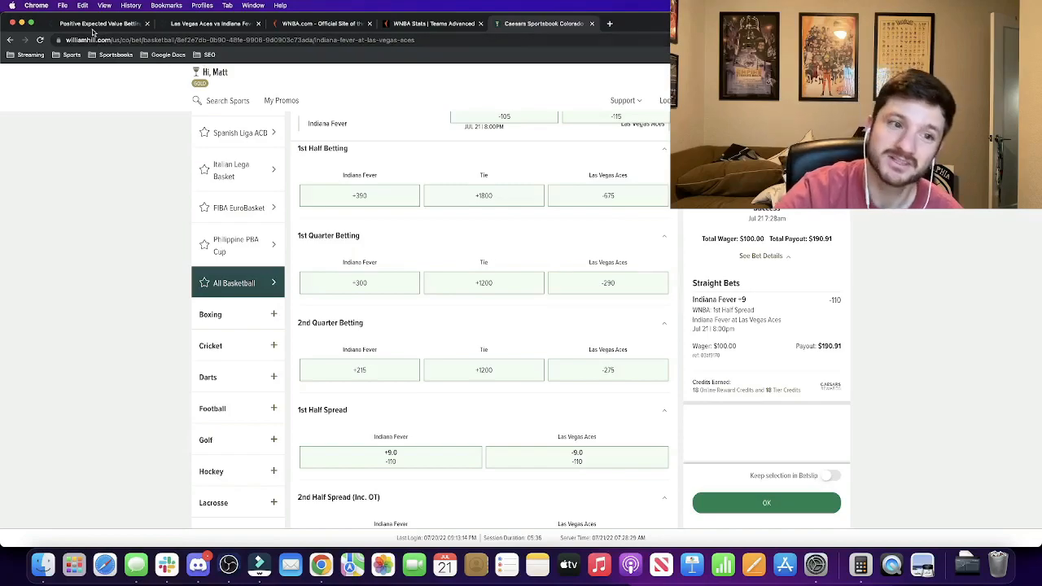
pyautogui.click(97, 23)
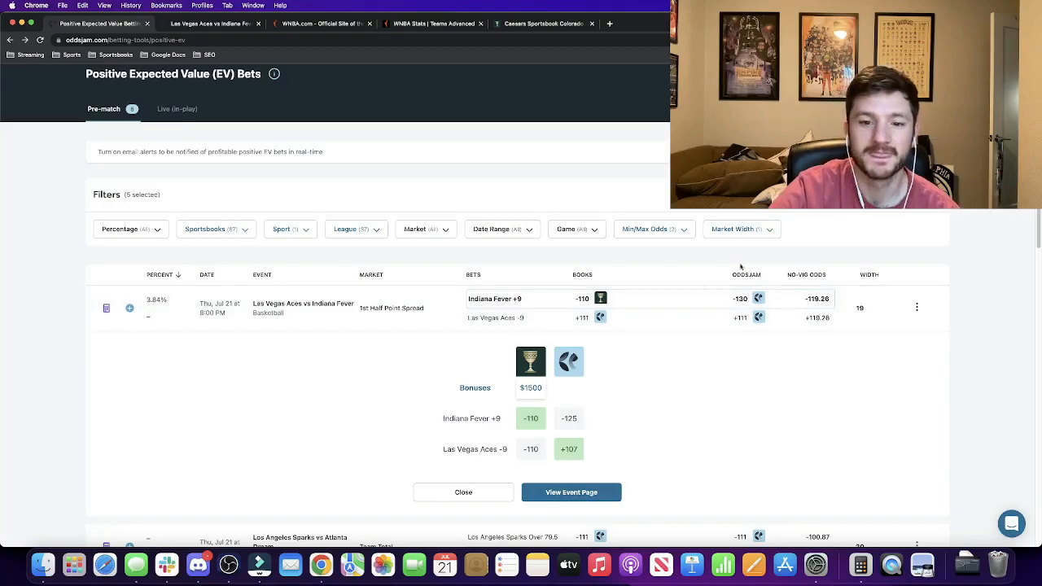
pyautogui.moveTo(454, 336)
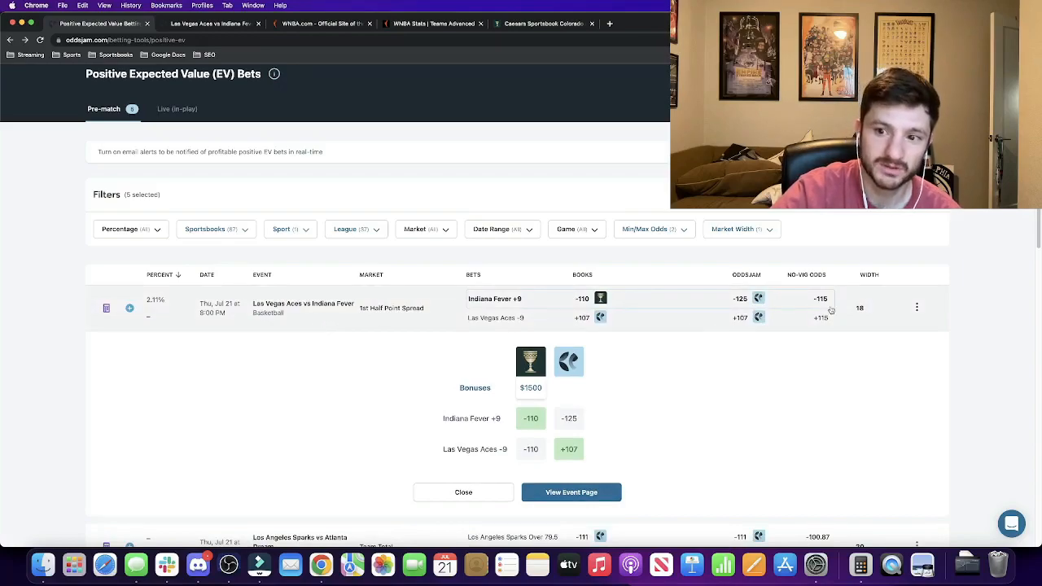
pyautogui.moveTo(826, 310)
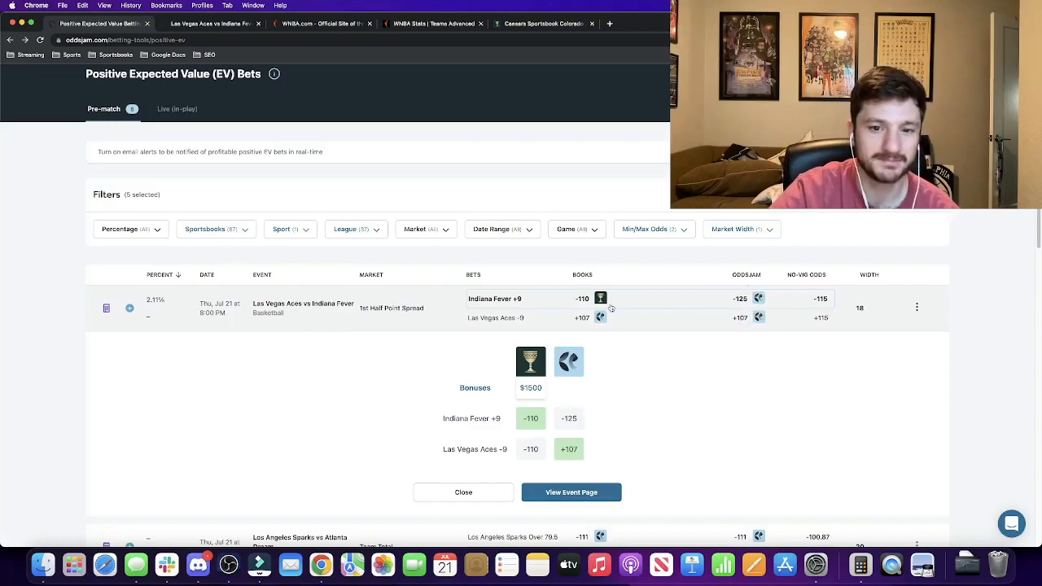
pyautogui.moveTo(400, 382)
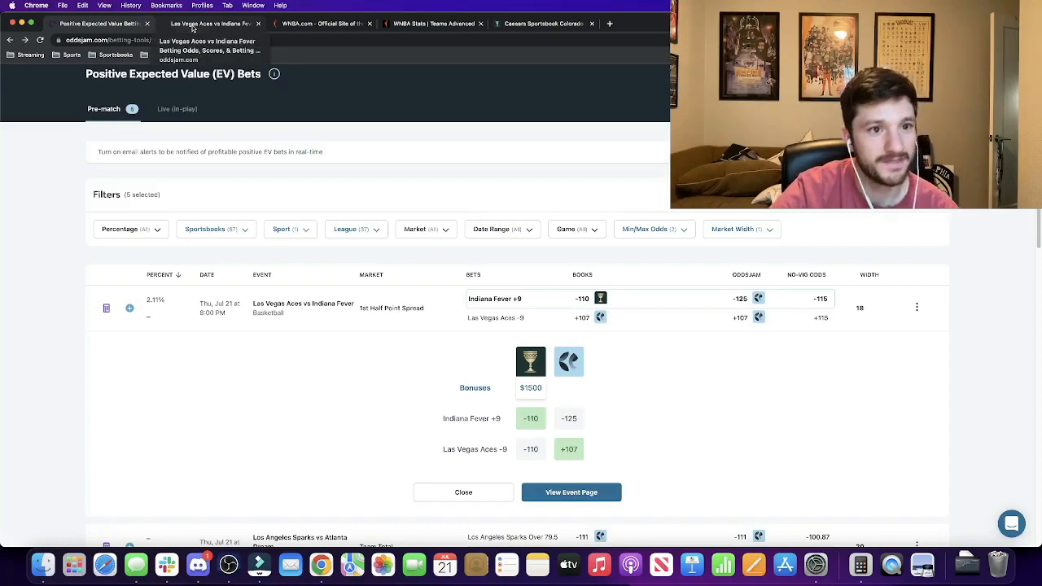
pyautogui.click(571, 492)
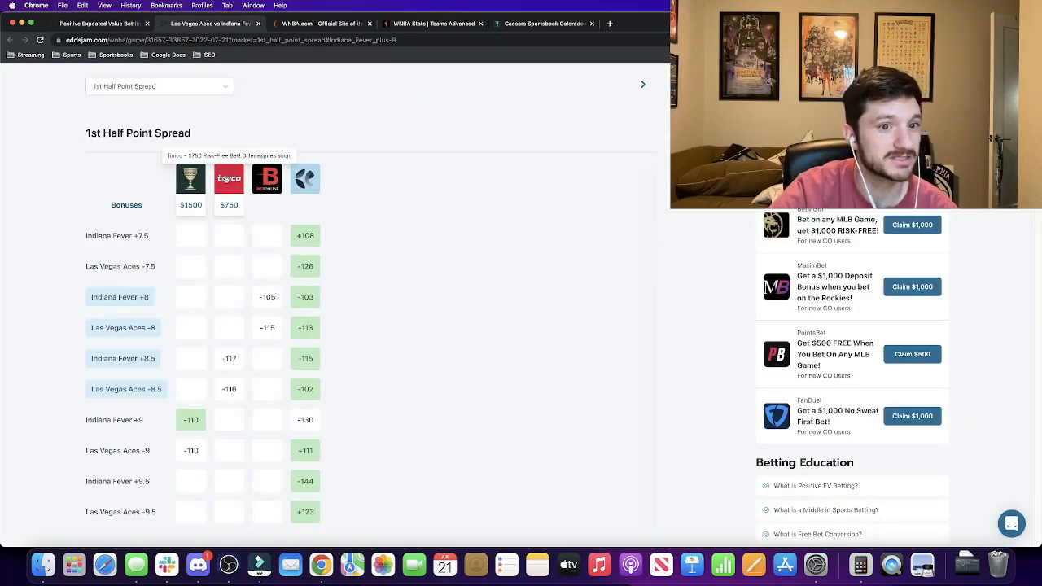
pyautogui.moveTo(172, 427)
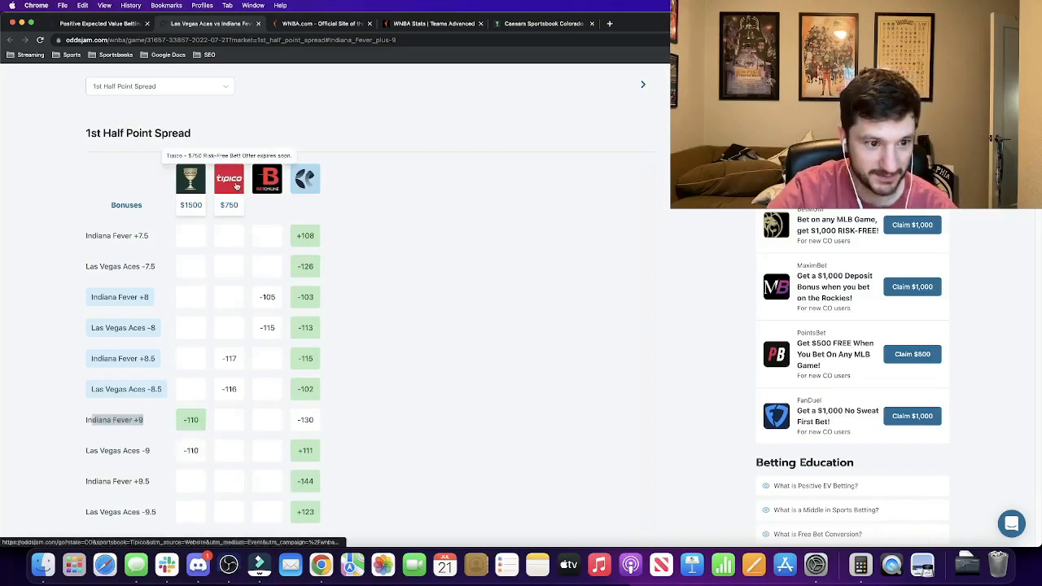
pyautogui.moveTo(171, 367)
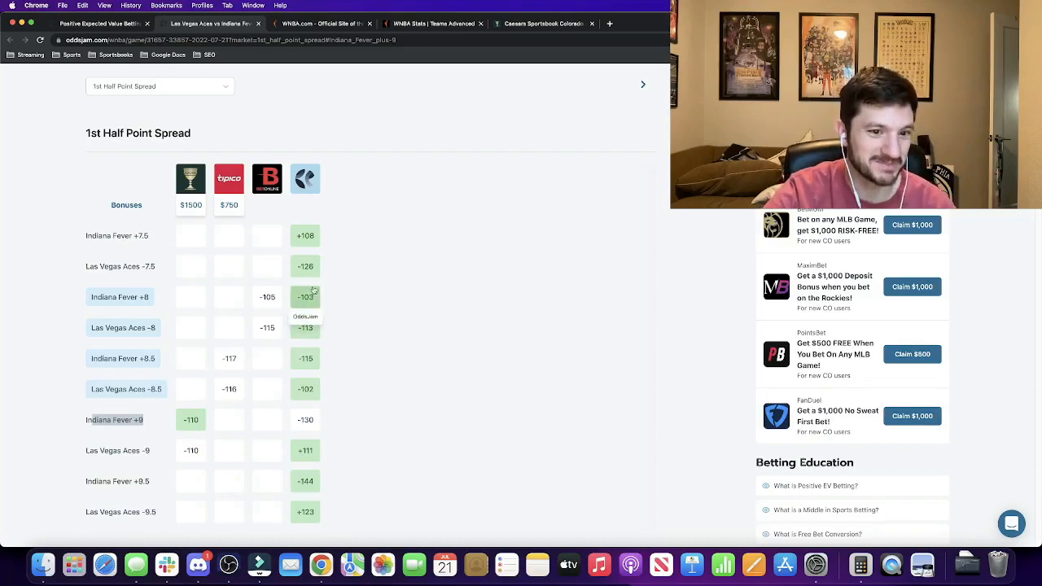
pyautogui.moveTo(330, 328)
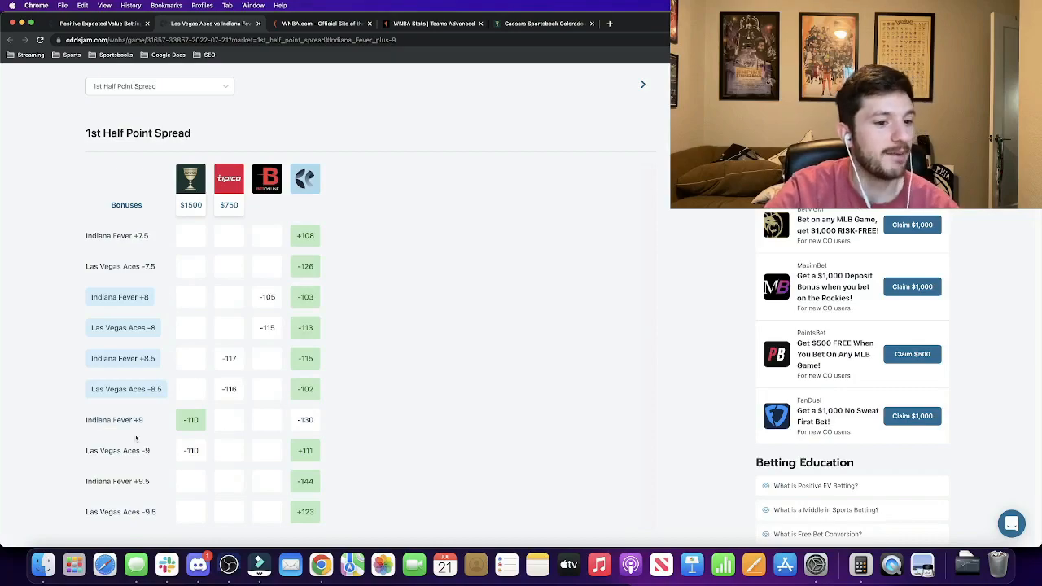
pyautogui.doubleClick(114, 419)
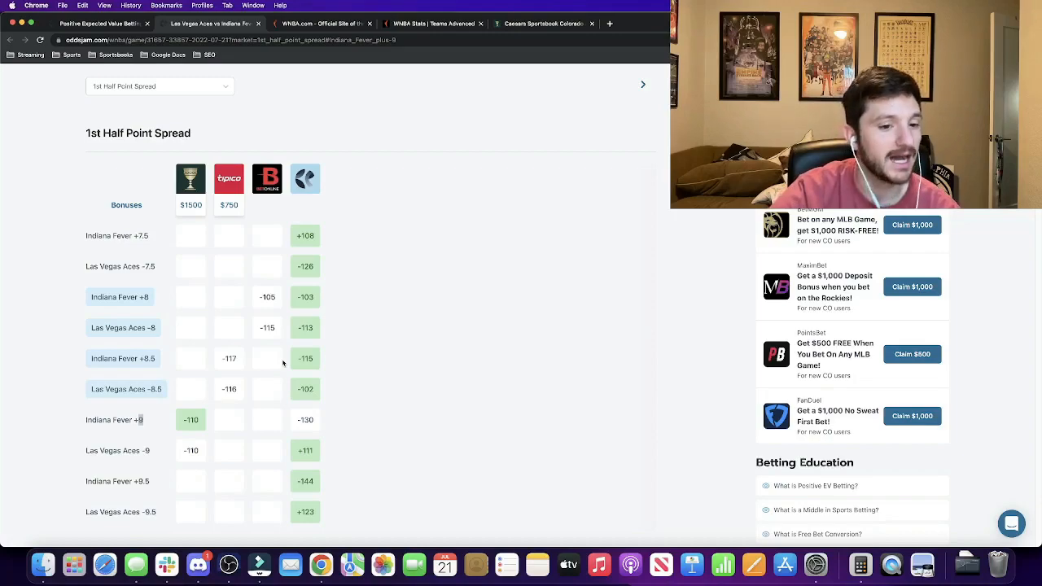
pyautogui.moveTo(253, 378)
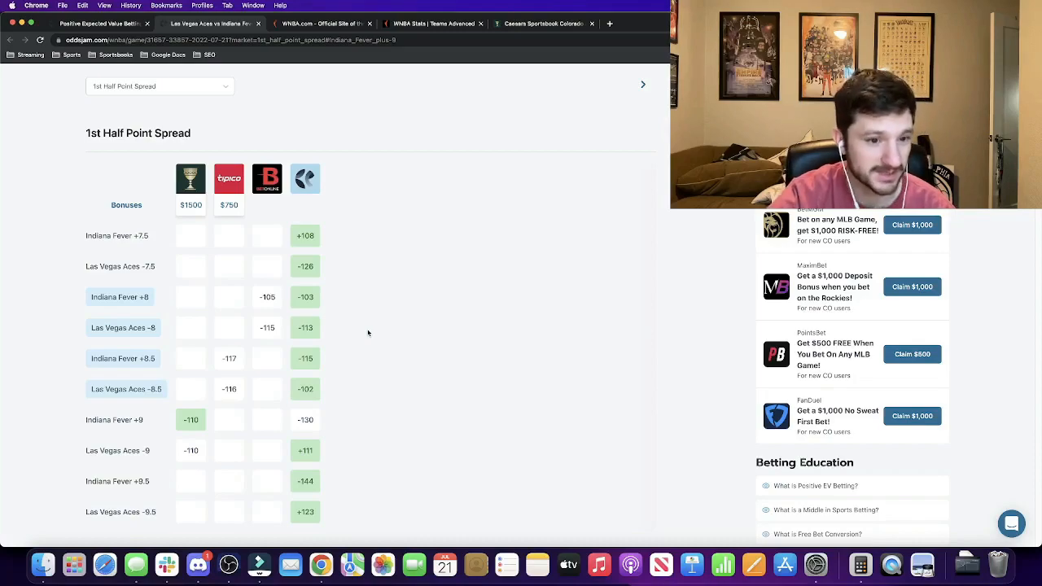
pyautogui.moveTo(402, 344)
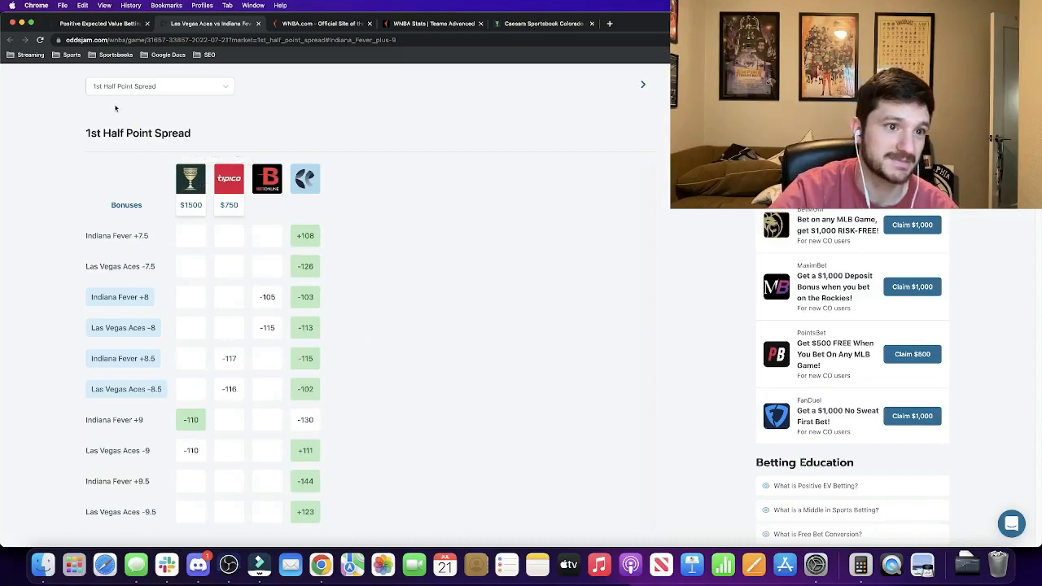
pyautogui.moveTo(190, 419)
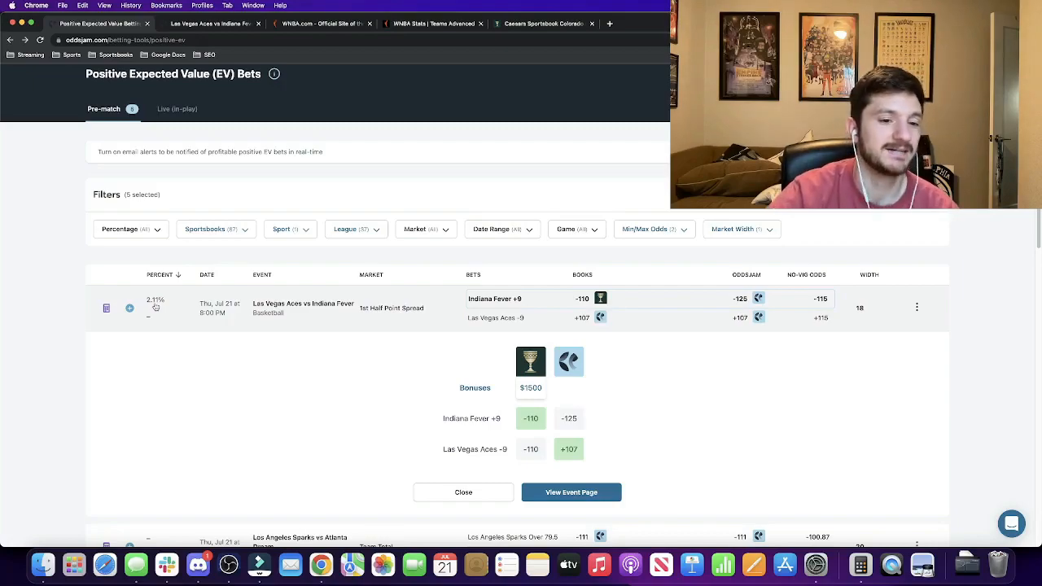
pyautogui.moveTo(151, 314)
pyautogui.write('100')
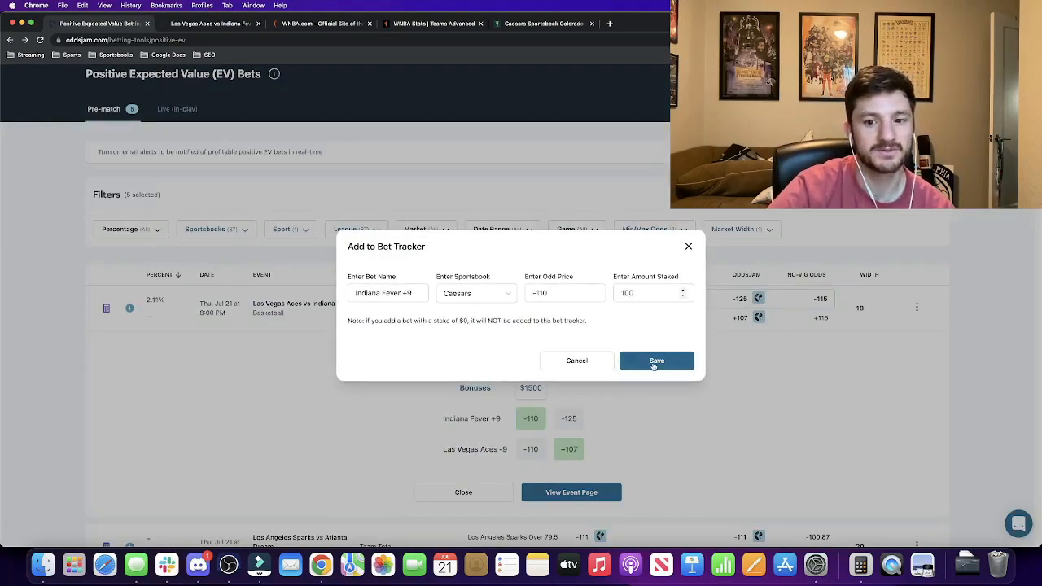
# Step: Save the Indiana Fever +9 Caesars bet (-110, $100) to the OddsJam bet tracker
pyautogui.click(657, 361)
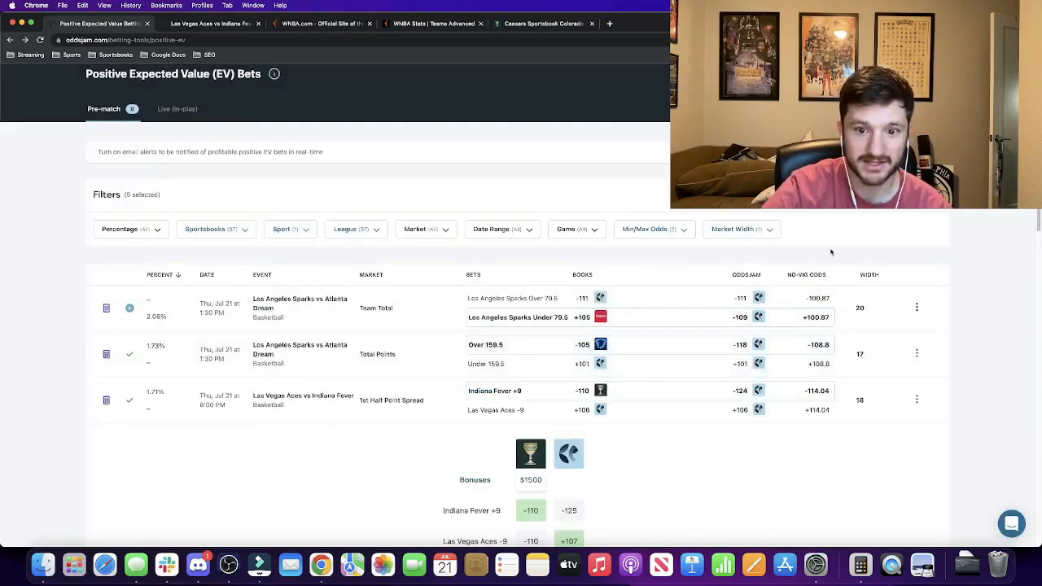